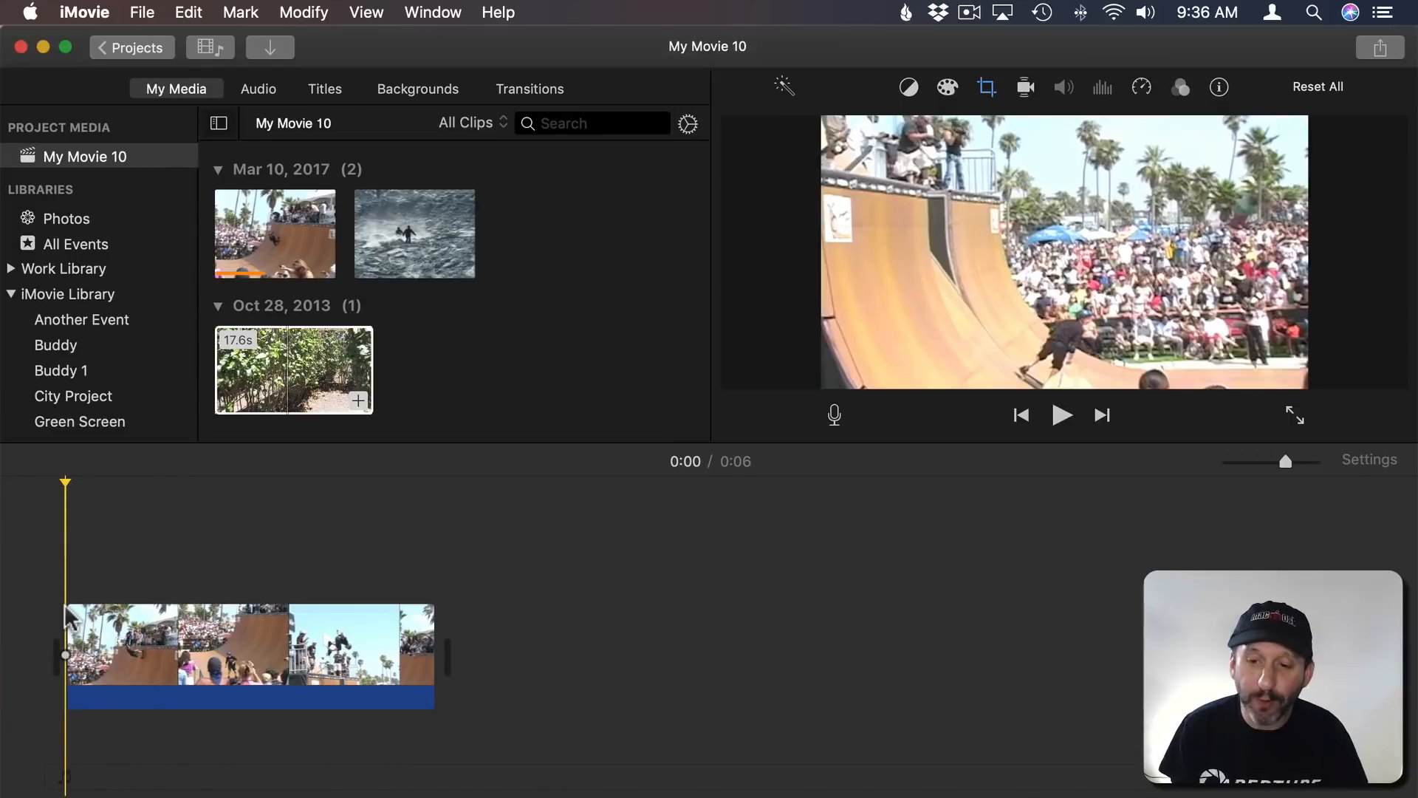
Play the skateboarding clip and pause near the first jump to locate the airborne stretch
click(1062, 415)
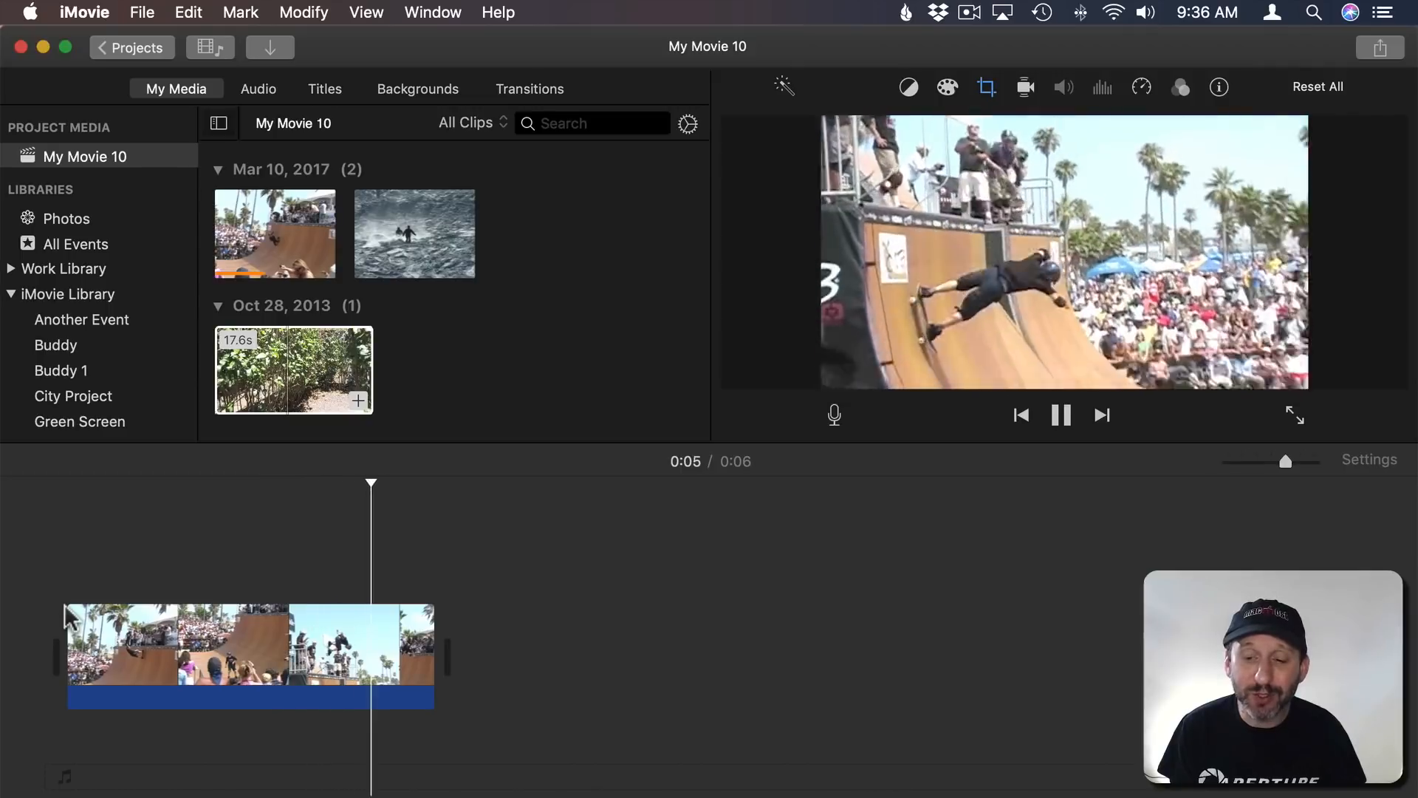
click(1061, 414)
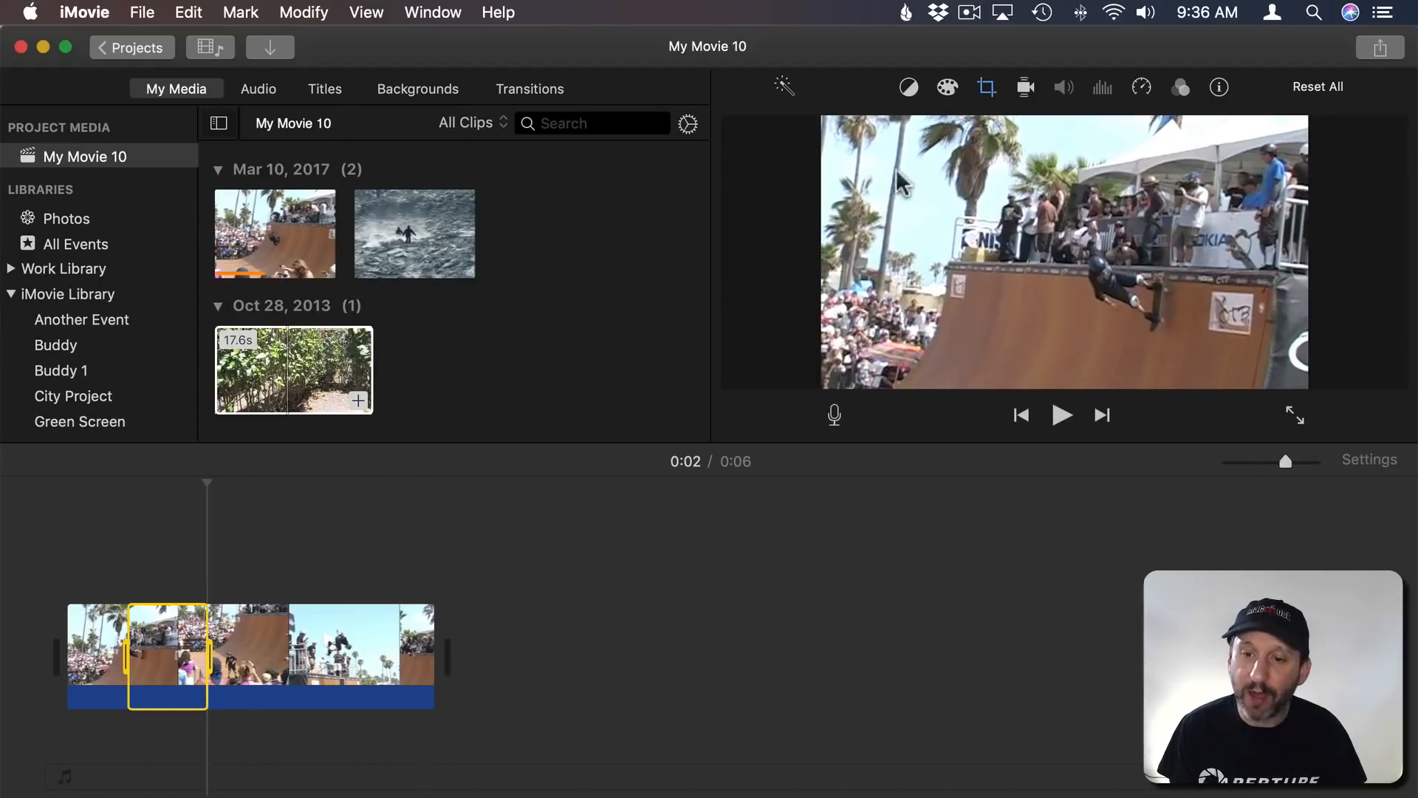
Slow the marked first airborne section to 50% speed
click(1142, 87)
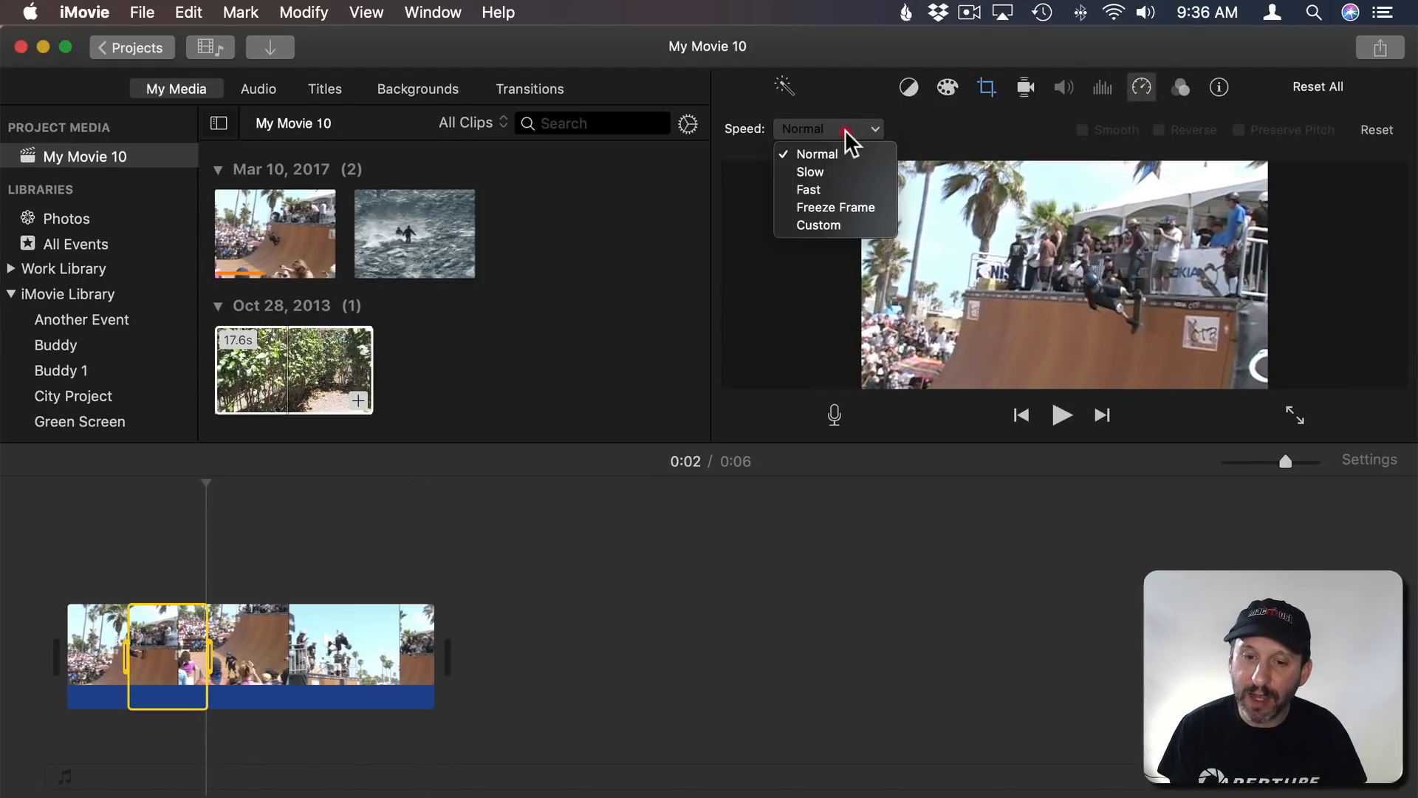
click(809, 171)
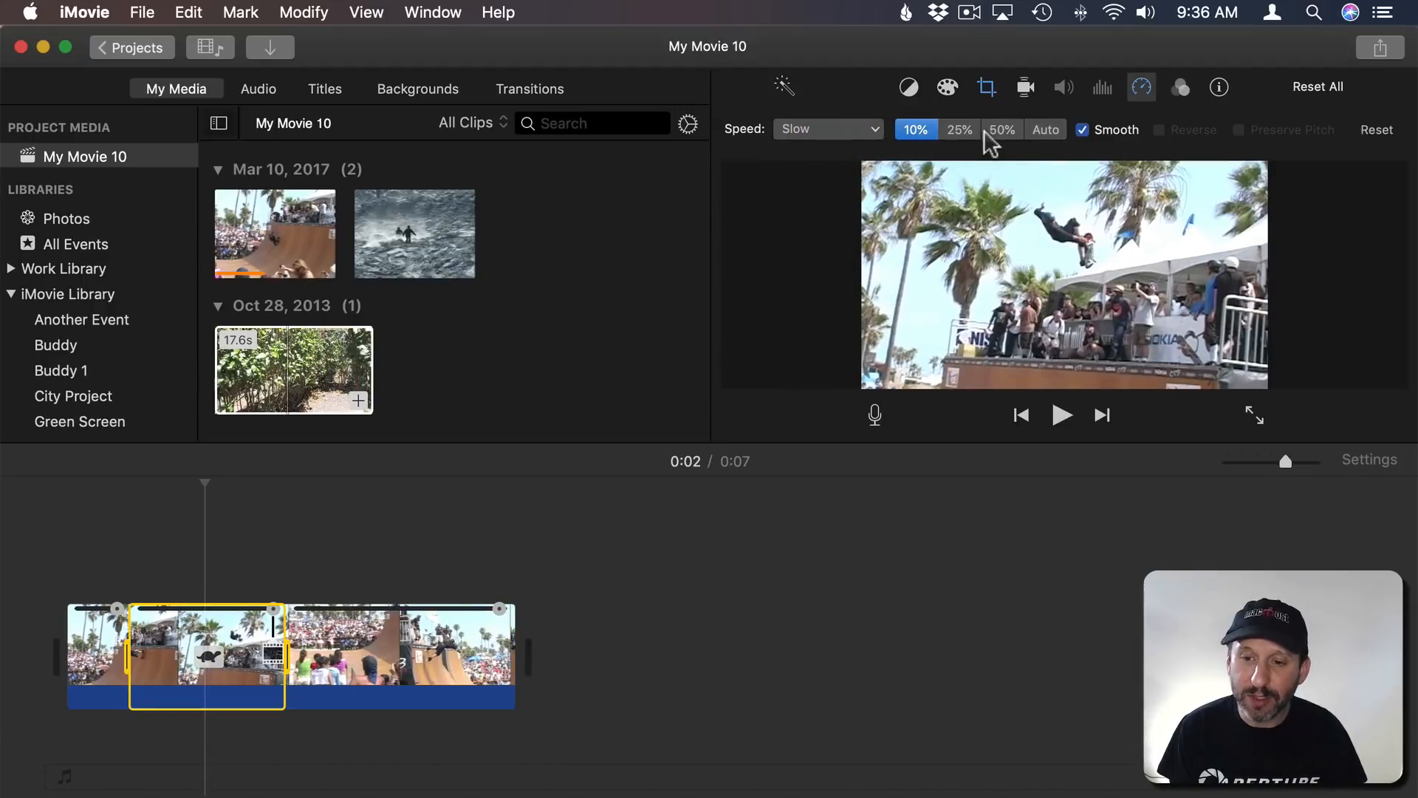
click(1001, 130)
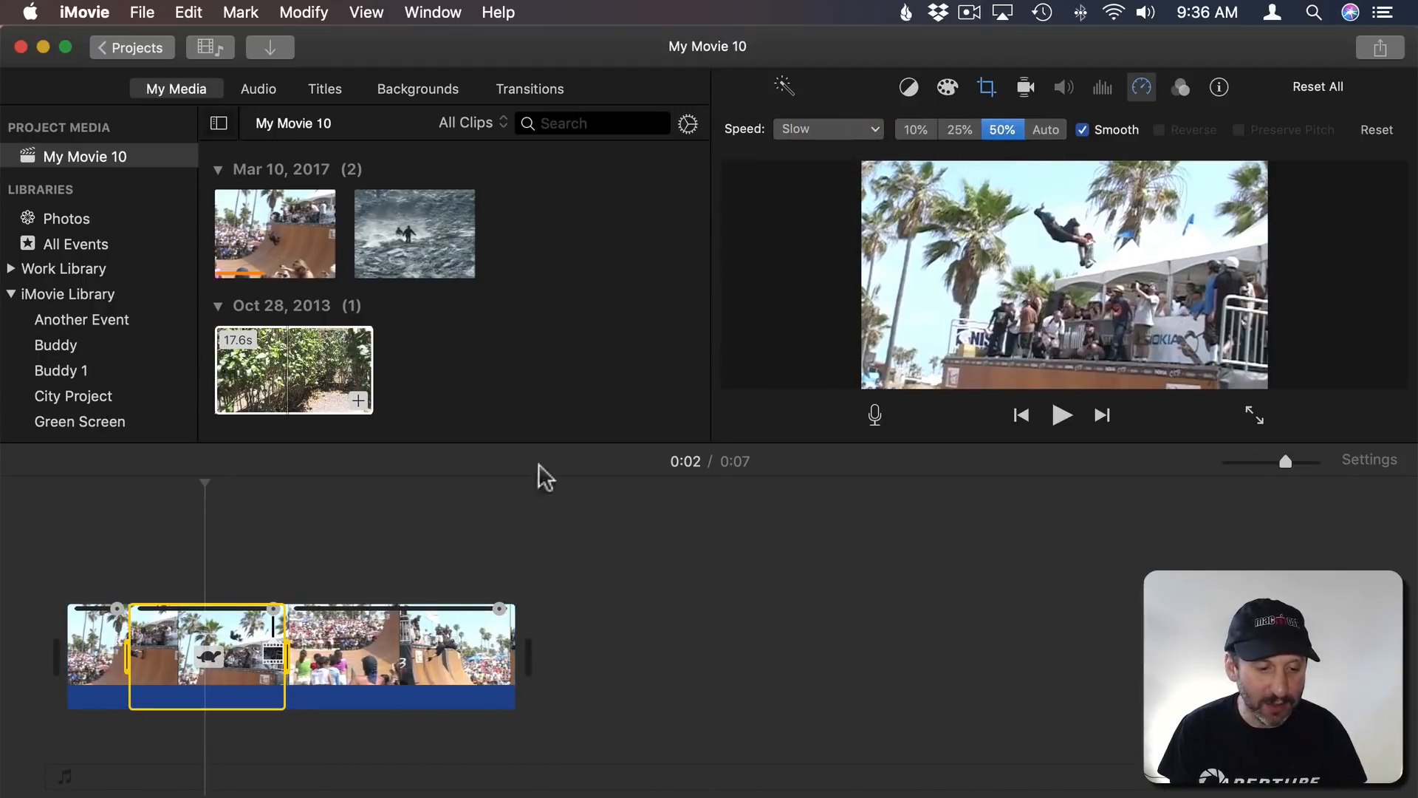
Mark the later jump as a second range and bring up its speed options
click(336, 651)
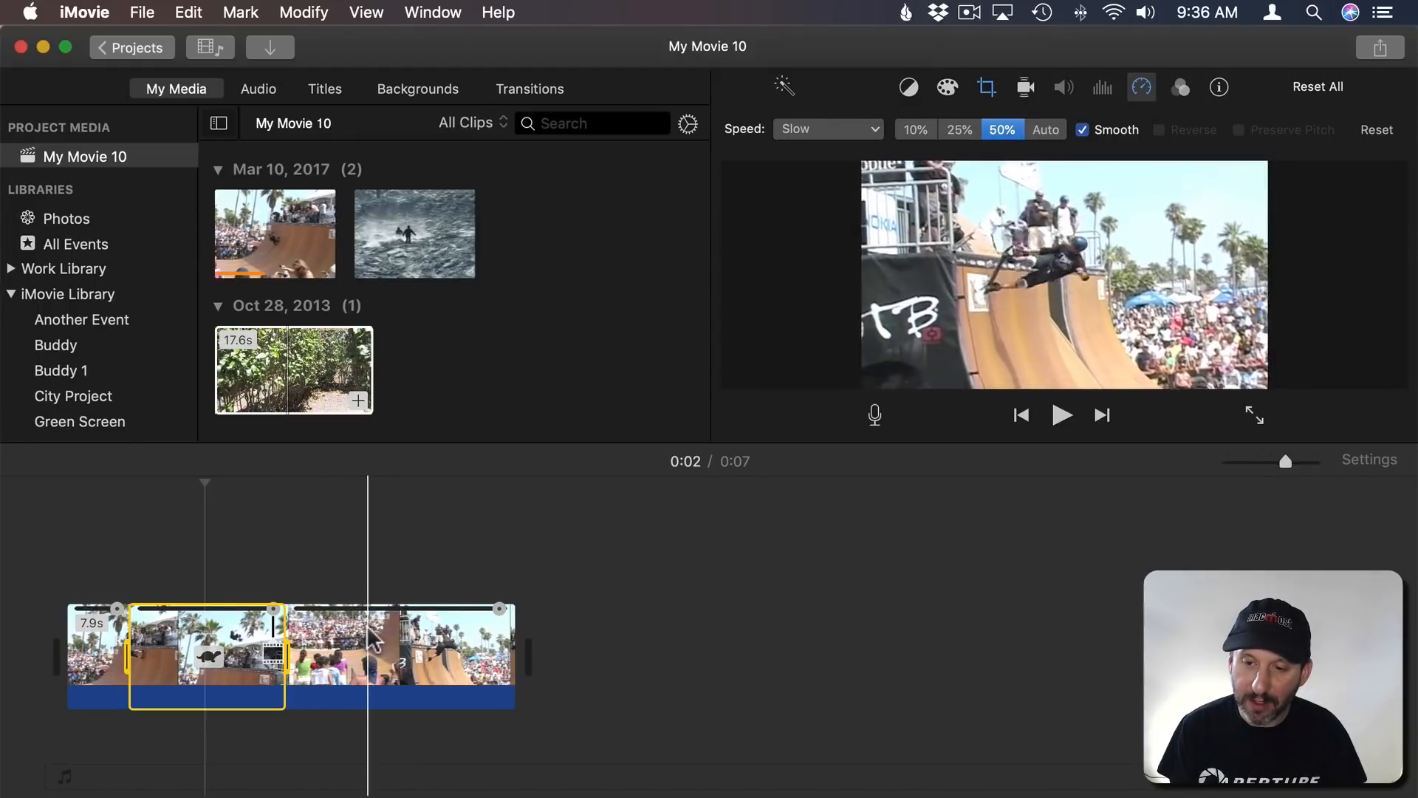
click(389, 655)
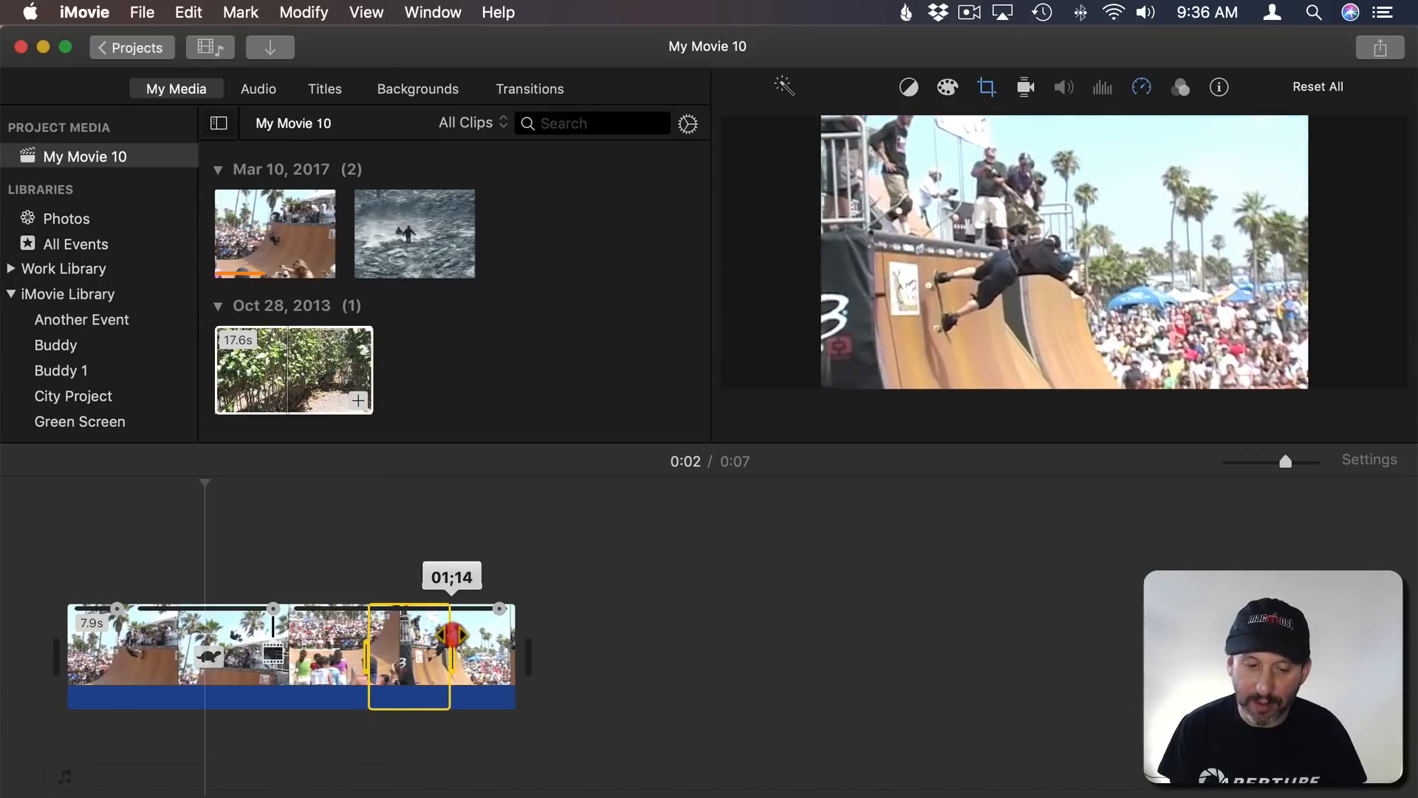
click(1142, 87)
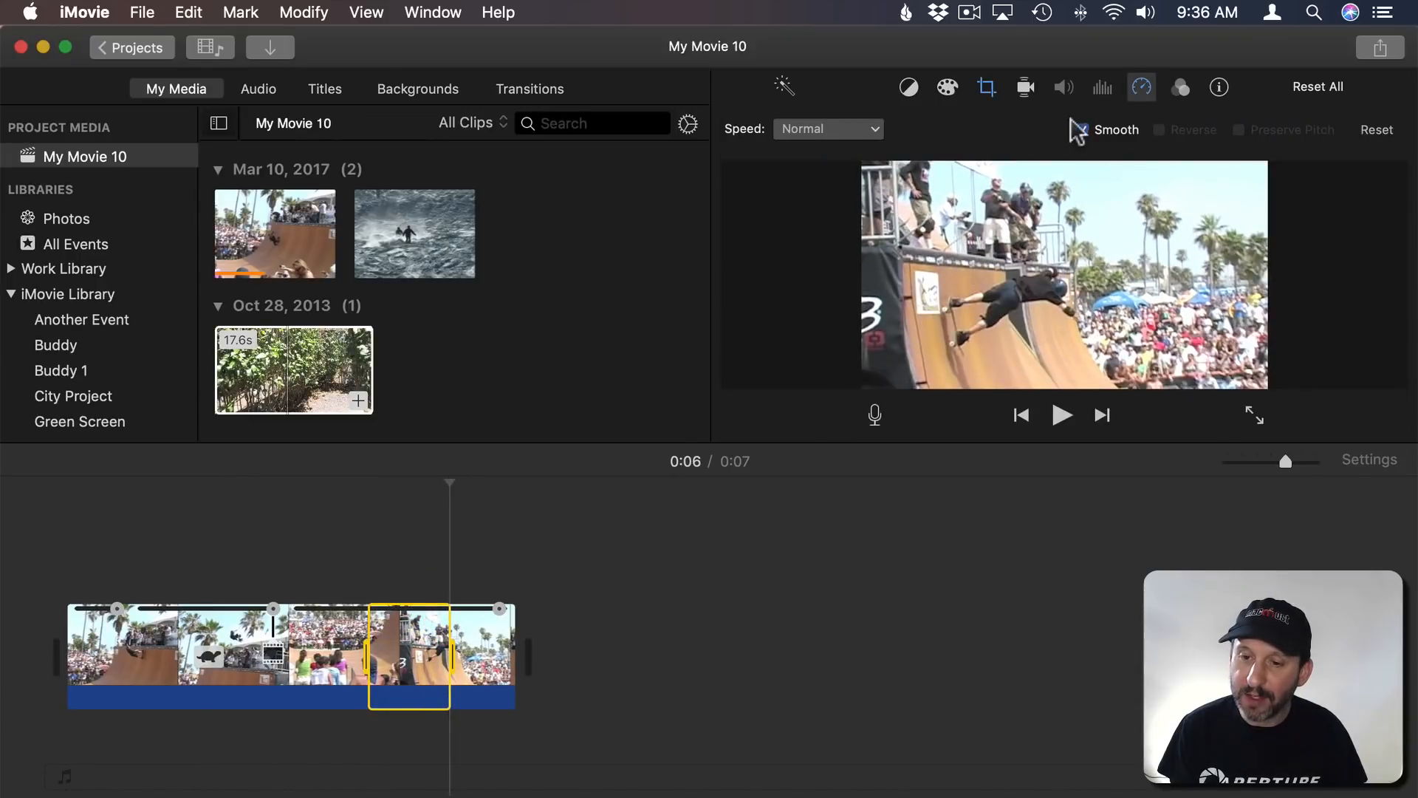